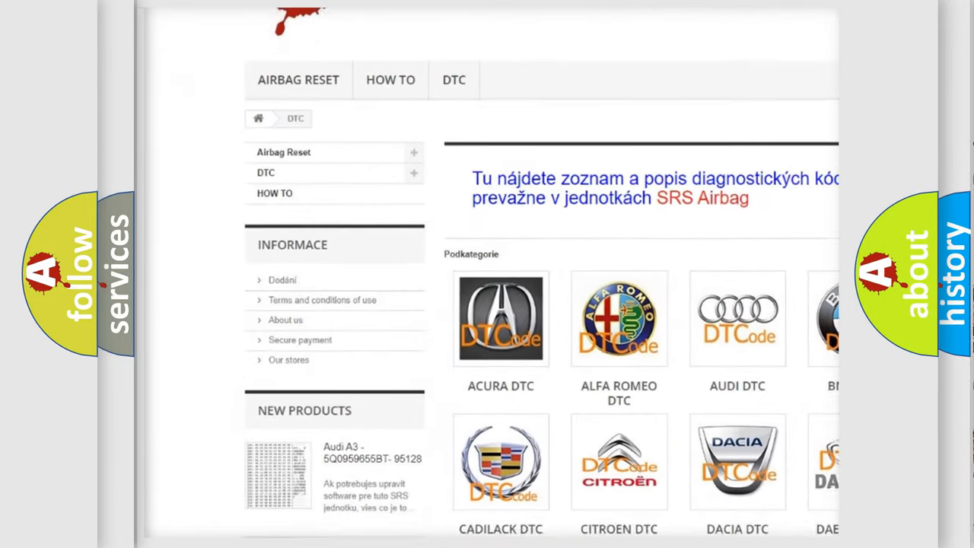
scroll(down, 3)
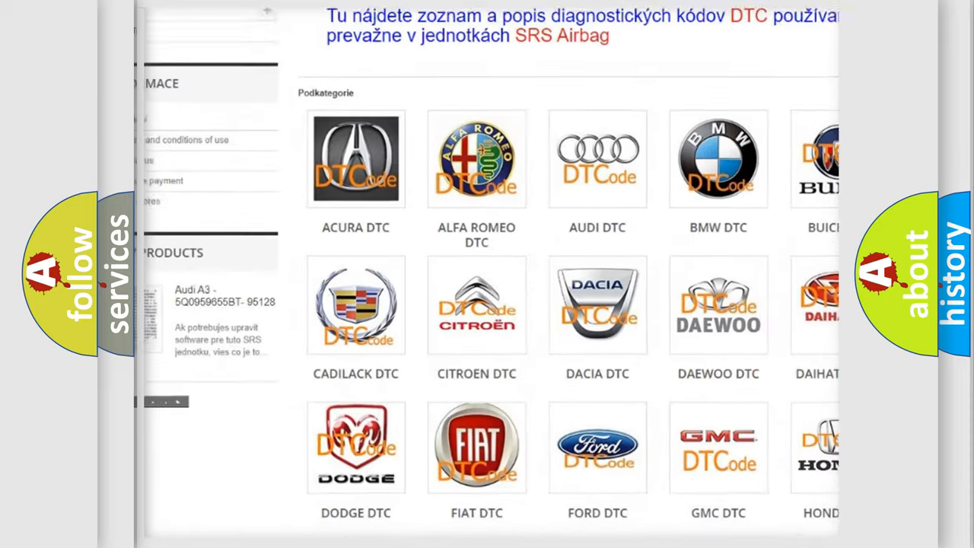
scroll(down, 3)
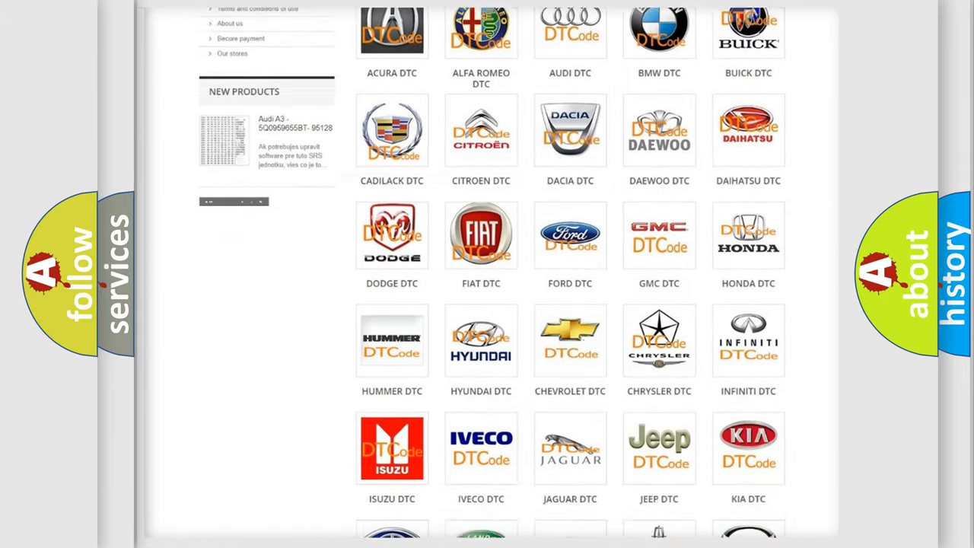
scroll(down, 3)
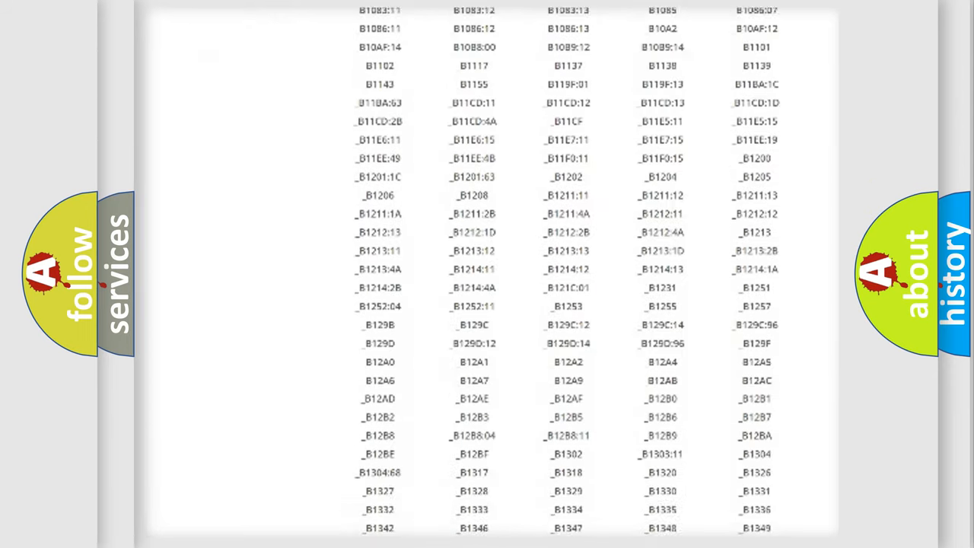
scroll(down, 3)
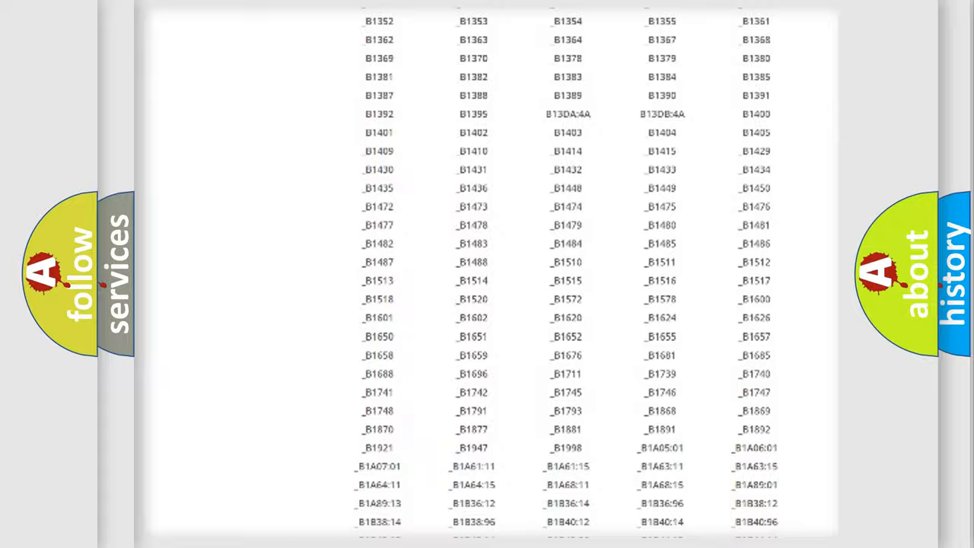